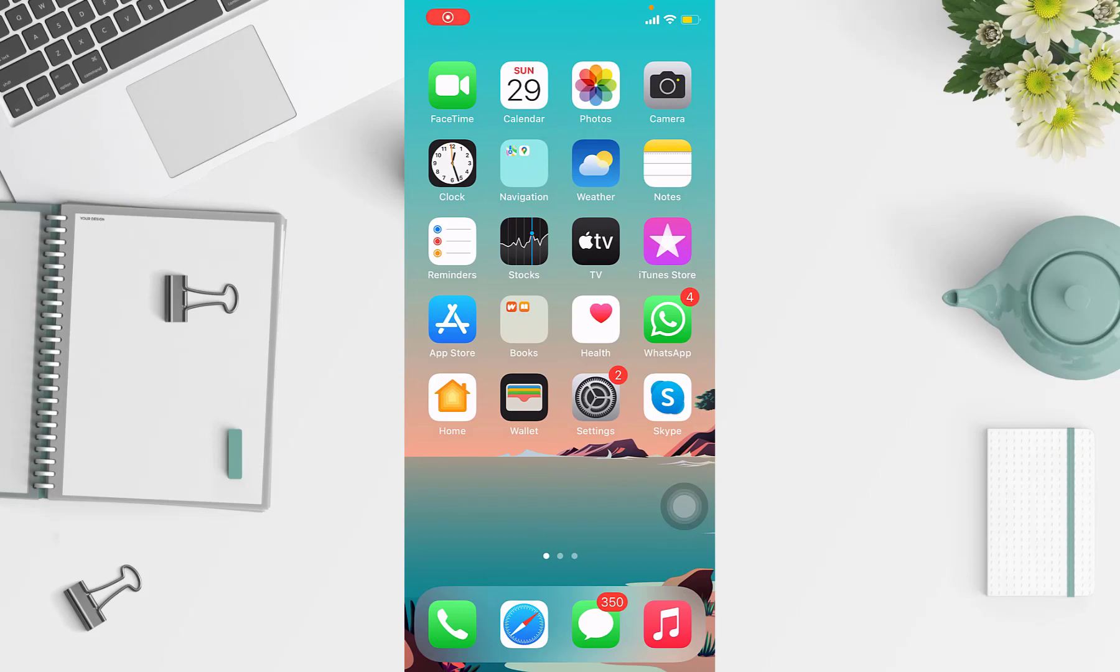
# Allow App Store notifications in Settings > Notifications, leaving alerts, sounds and badges on.
pyautogui.click(447, 18)
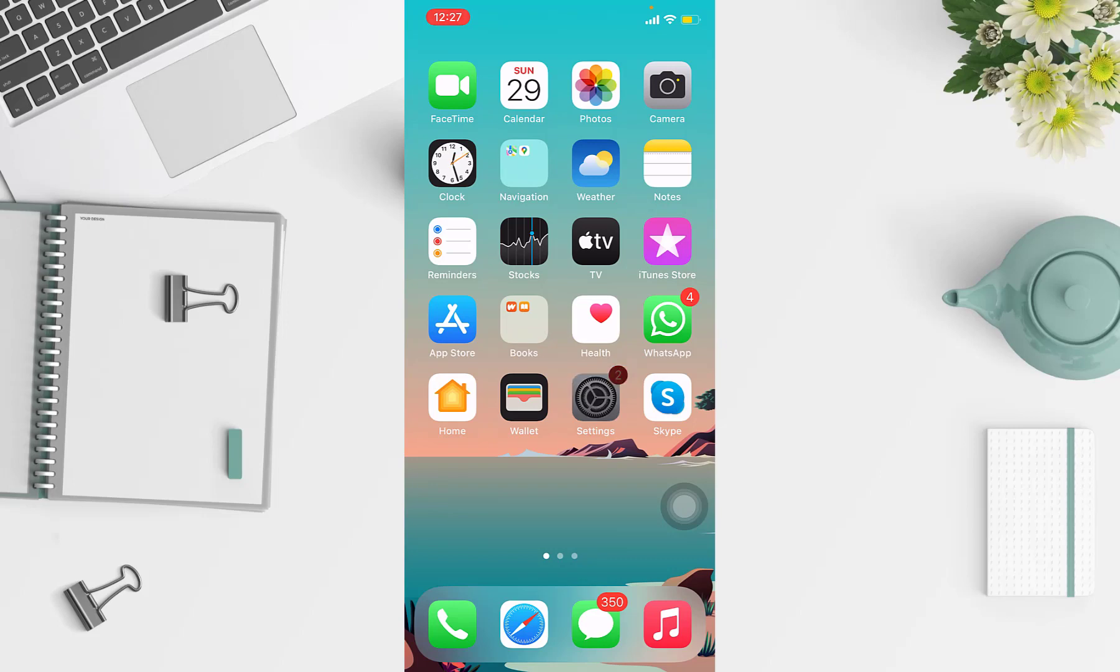
pyautogui.click(594, 398)
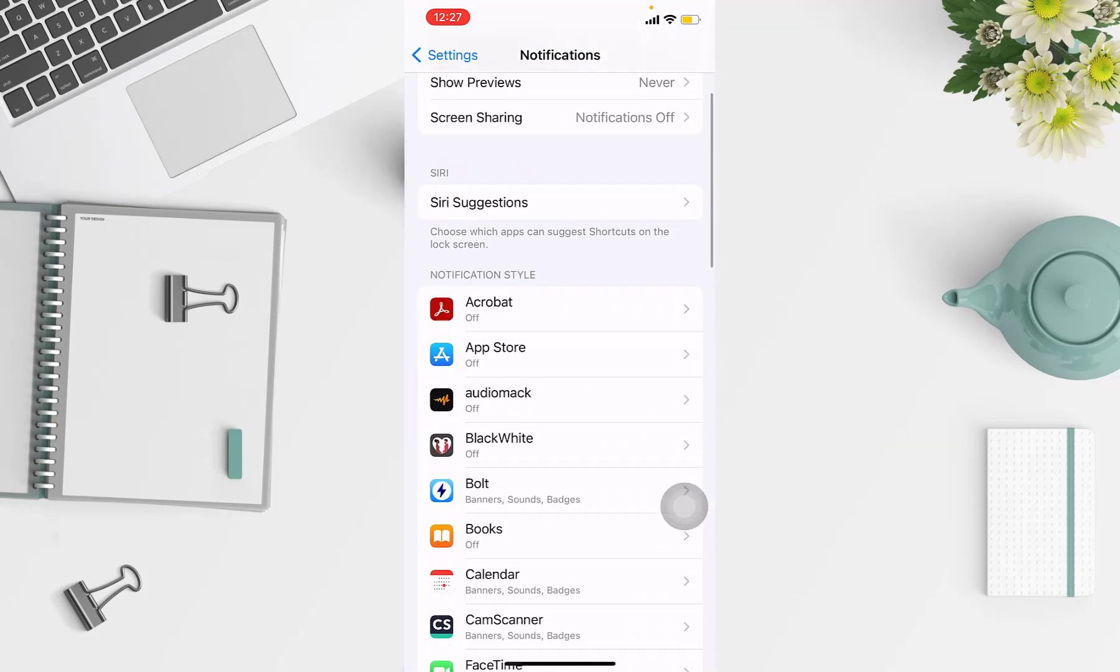
pyautogui.scroll(3)
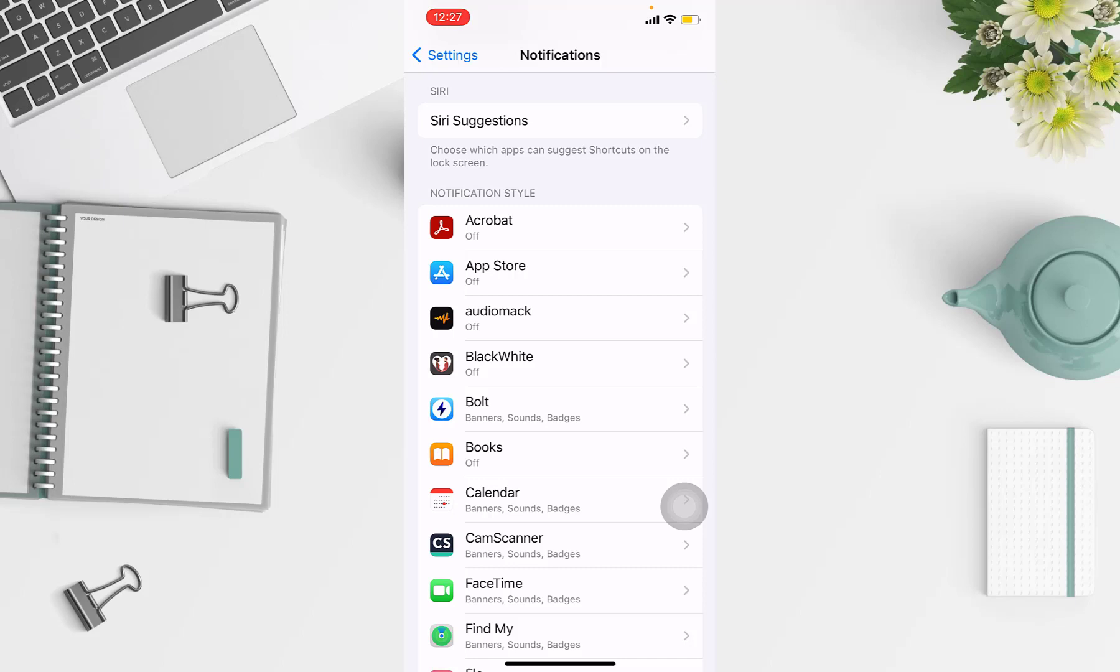
pyautogui.click(560, 272)
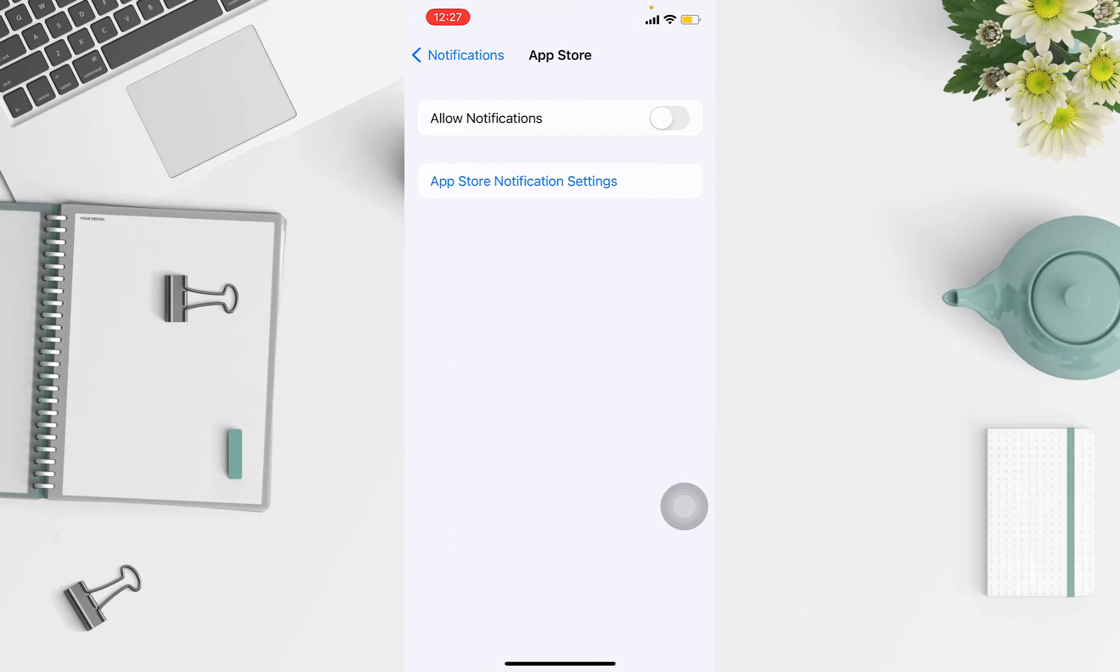
pyautogui.click(667, 118)
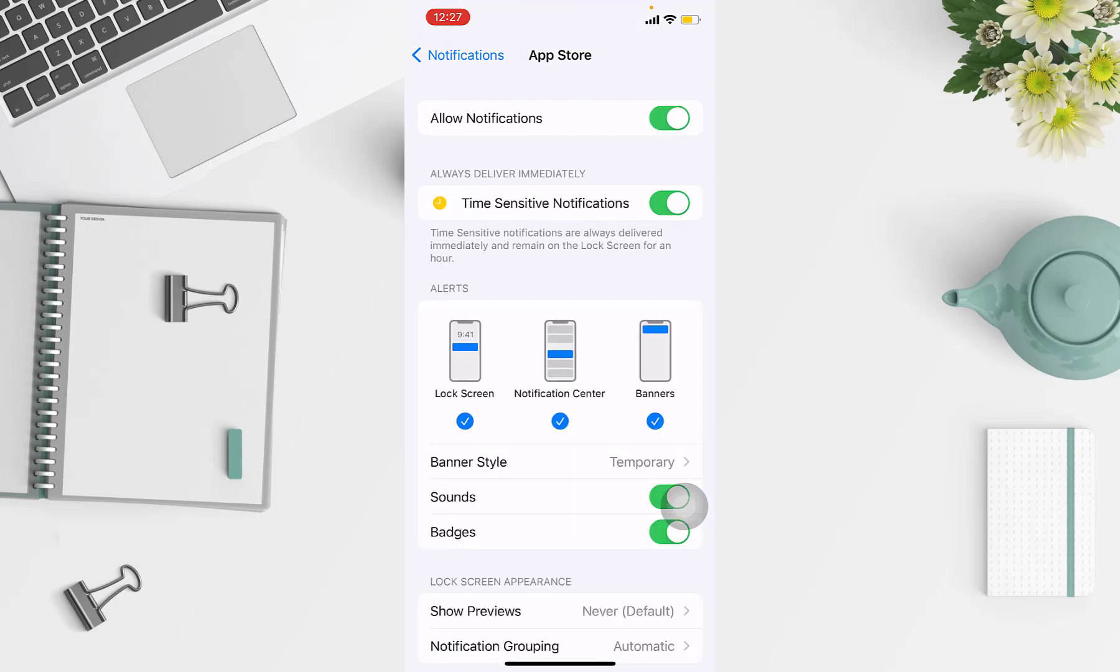